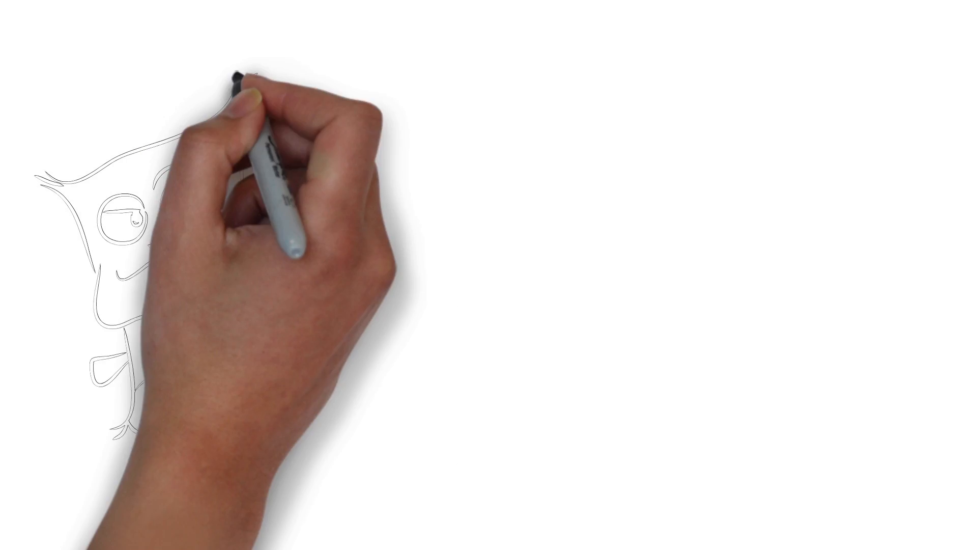
pyautogui.moveTo(566, 355)
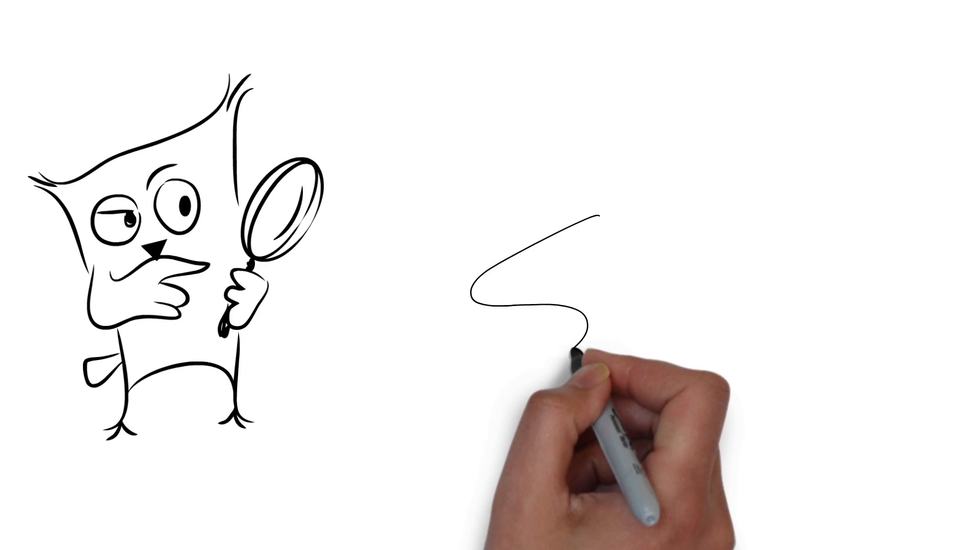